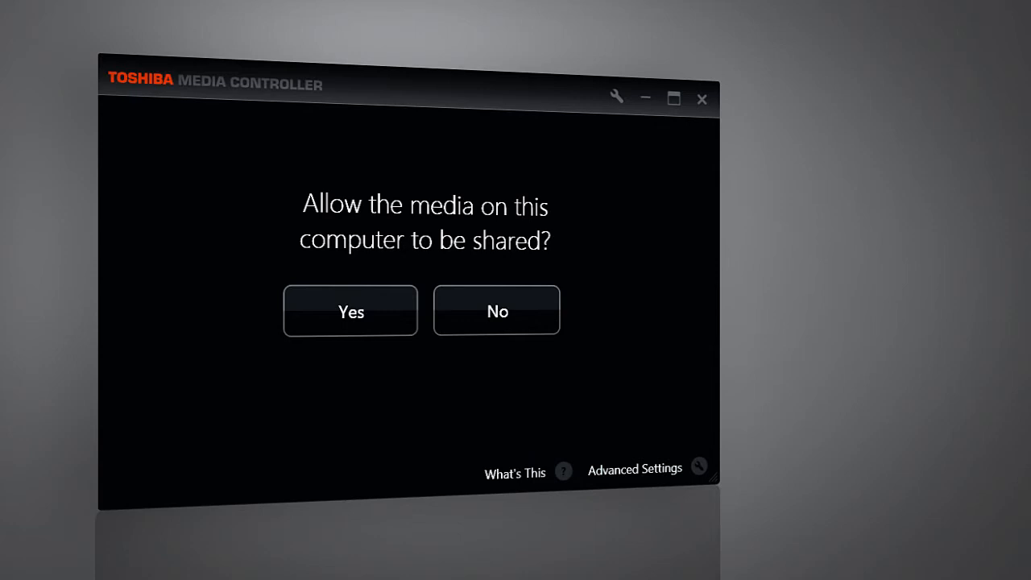
mouse_move(406, 387)
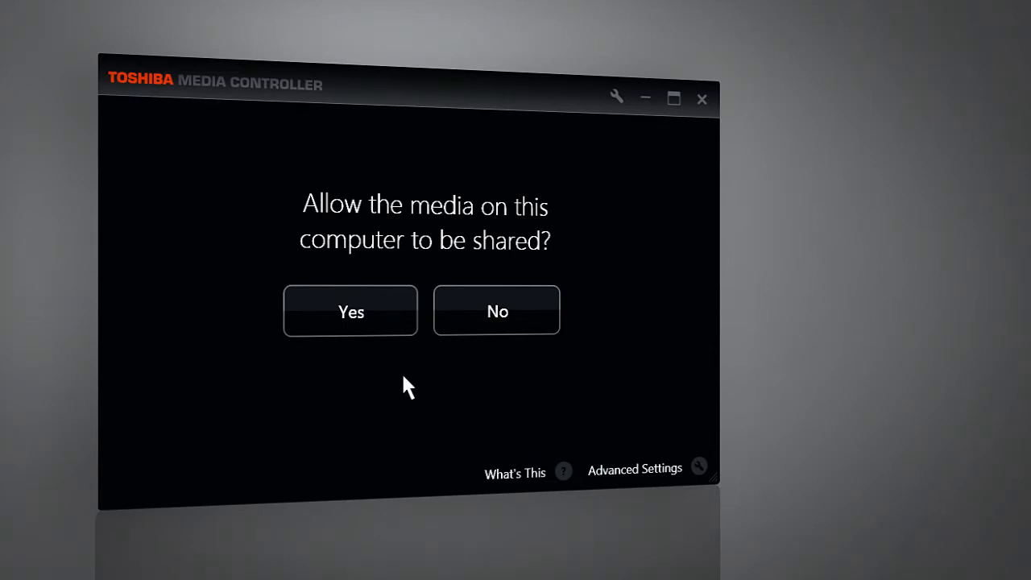
mouse_move(350, 310)
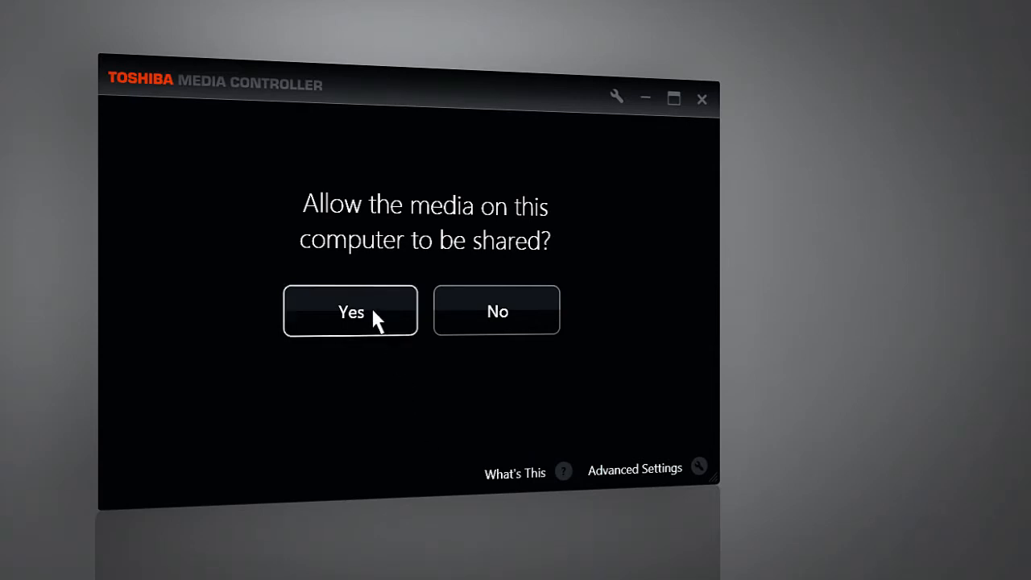
Answer Yes to allow this computer's media to be shared
click(350, 312)
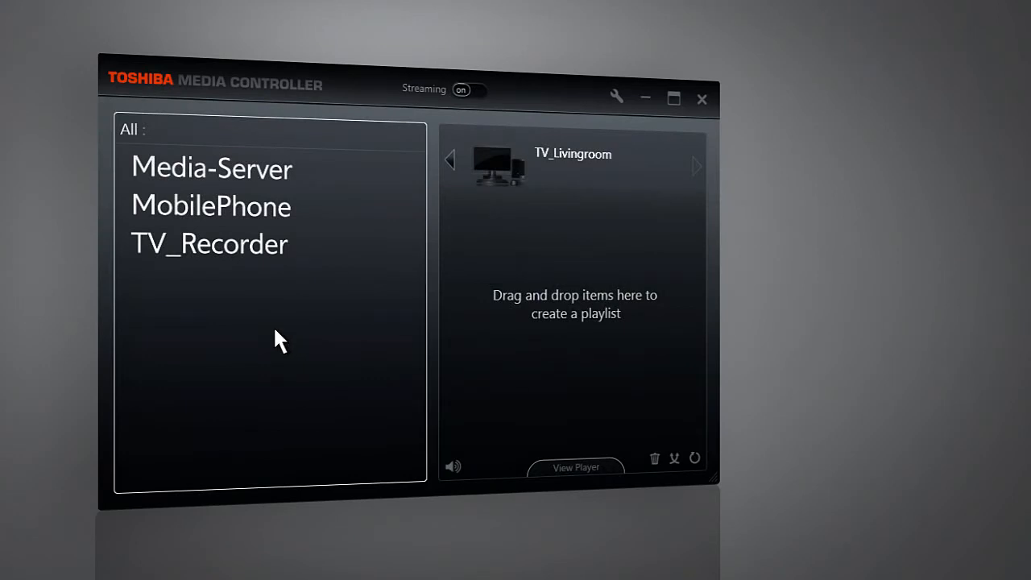
mouse_move(268, 309)
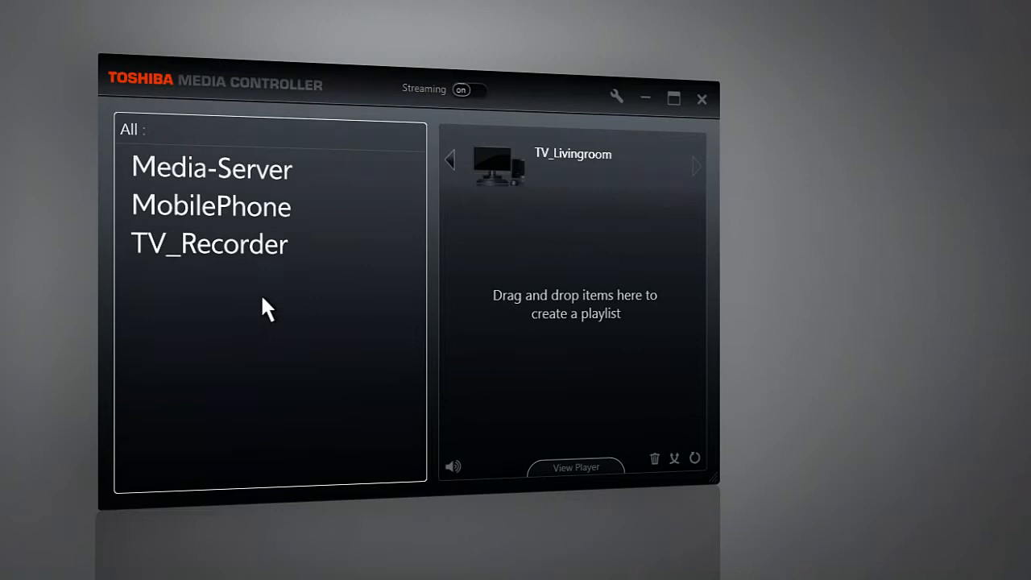
mouse_move(249, 243)
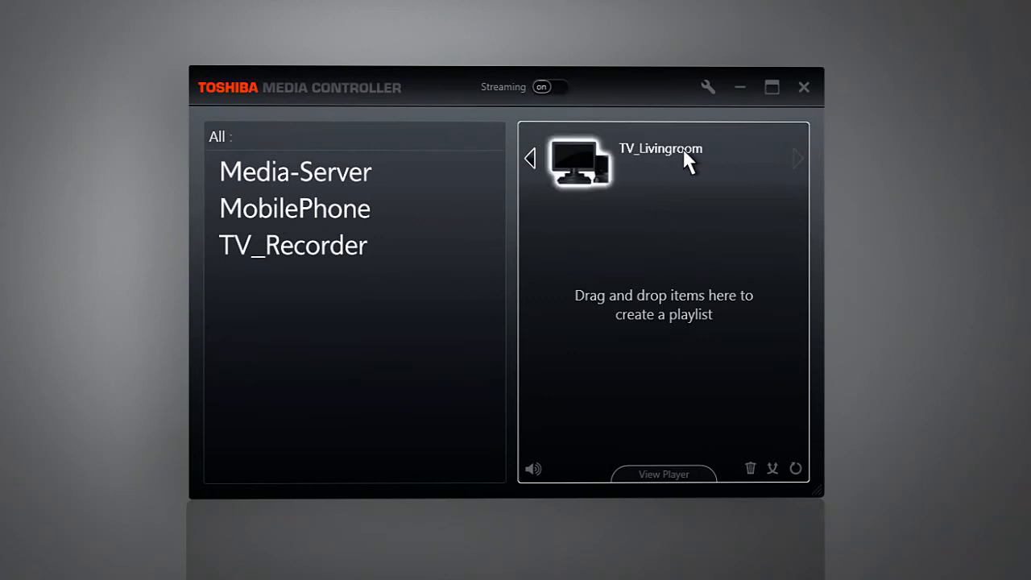
mouse_move(675, 173)
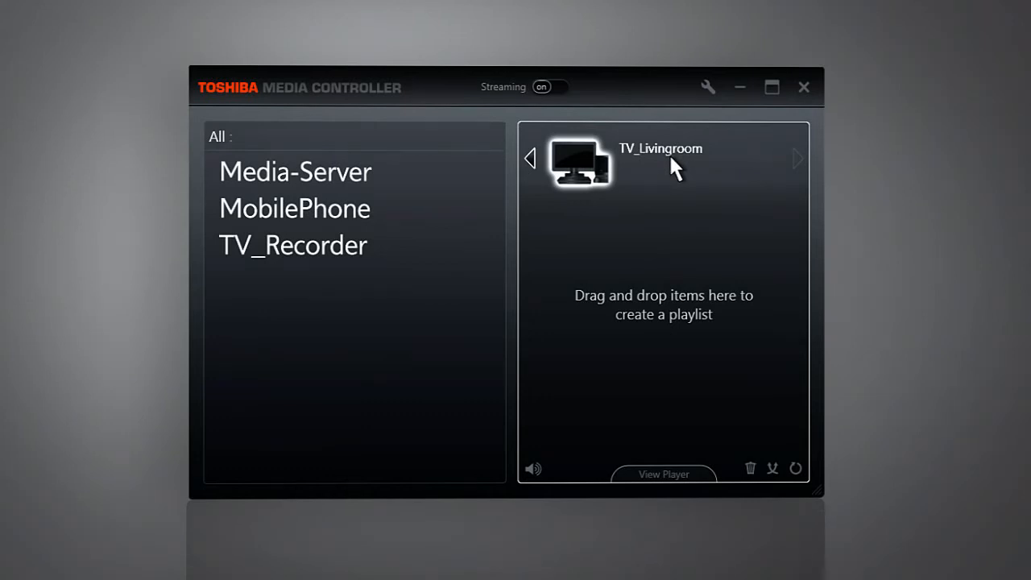
mouse_move(636, 242)
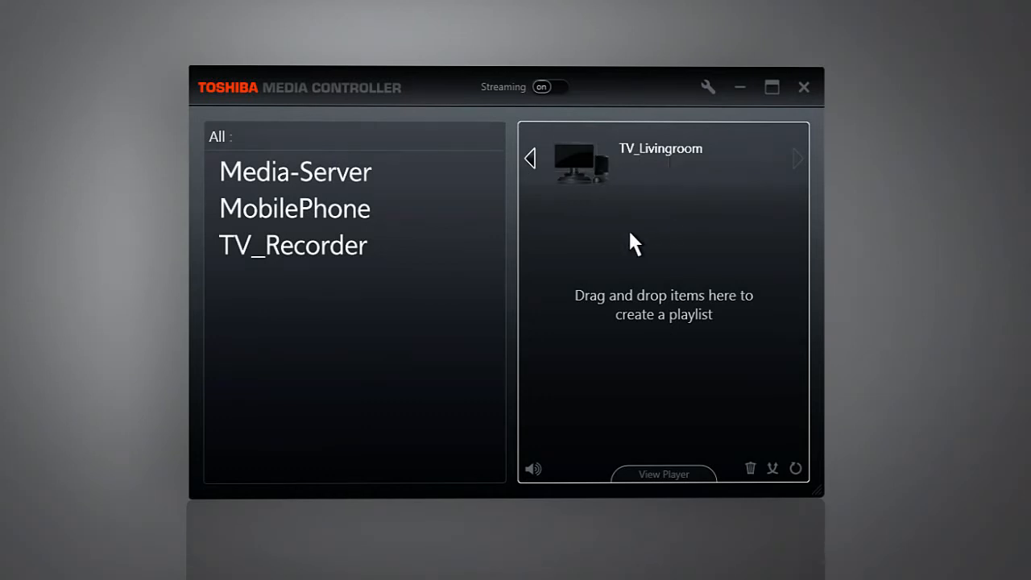
Browse the MobilePhone source so its videos like Firebrigade and Hillclimbing are listed
click(294, 208)
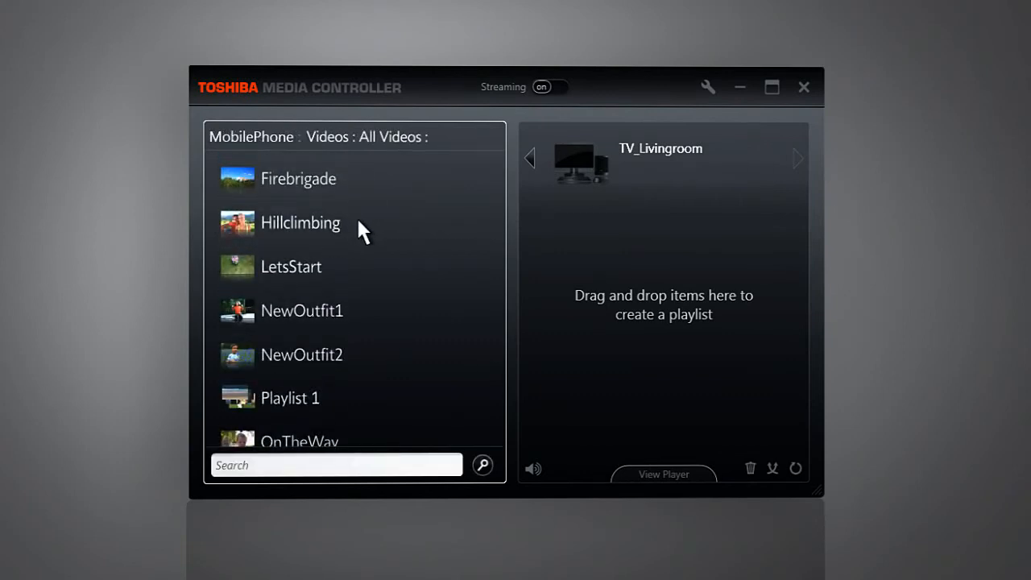
mouse_move(293, 364)
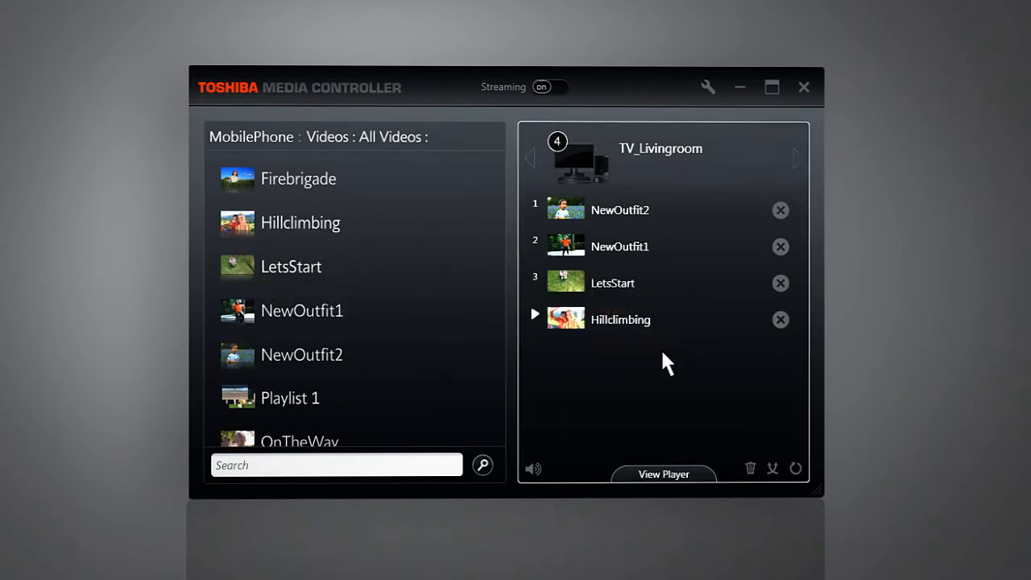
mouse_move(677, 358)
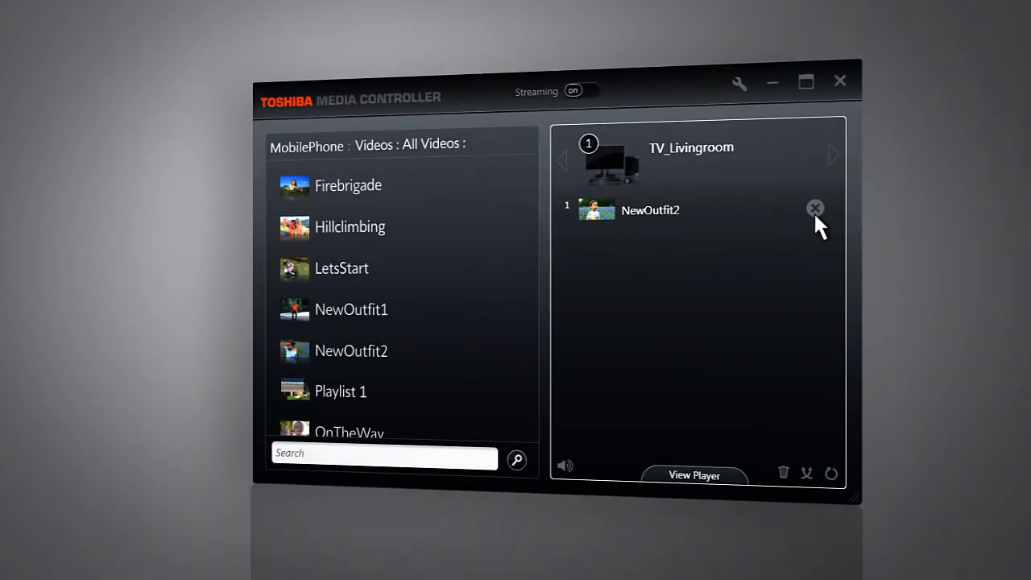
Remove NewOutfit2 from the TV_Livingroom queue, leaving its playlist empty
click(814, 208)
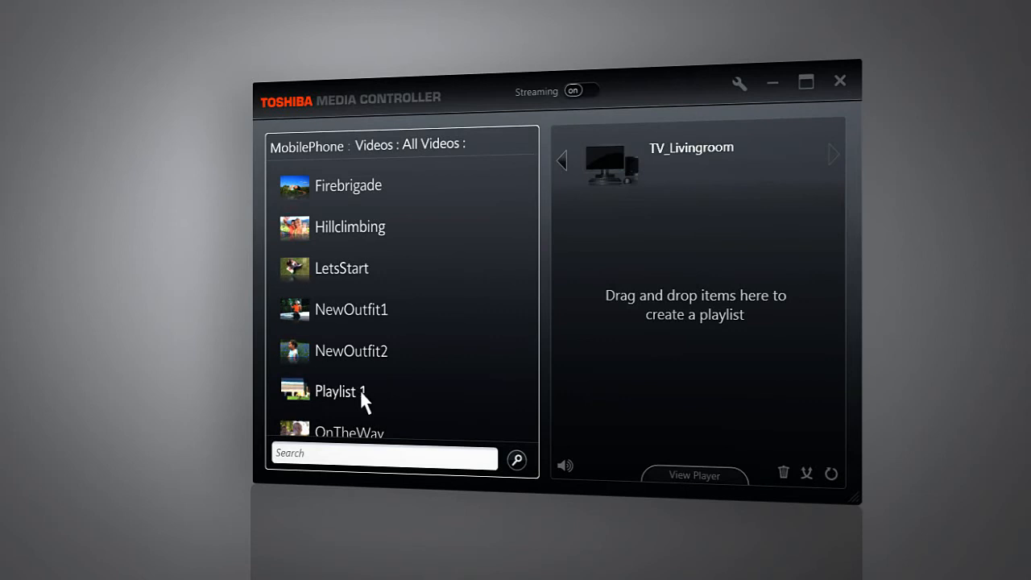
Queue Playlist 1 on TV_Livingroom and show its player with playback controls
drag(338, 391, 692, 210)
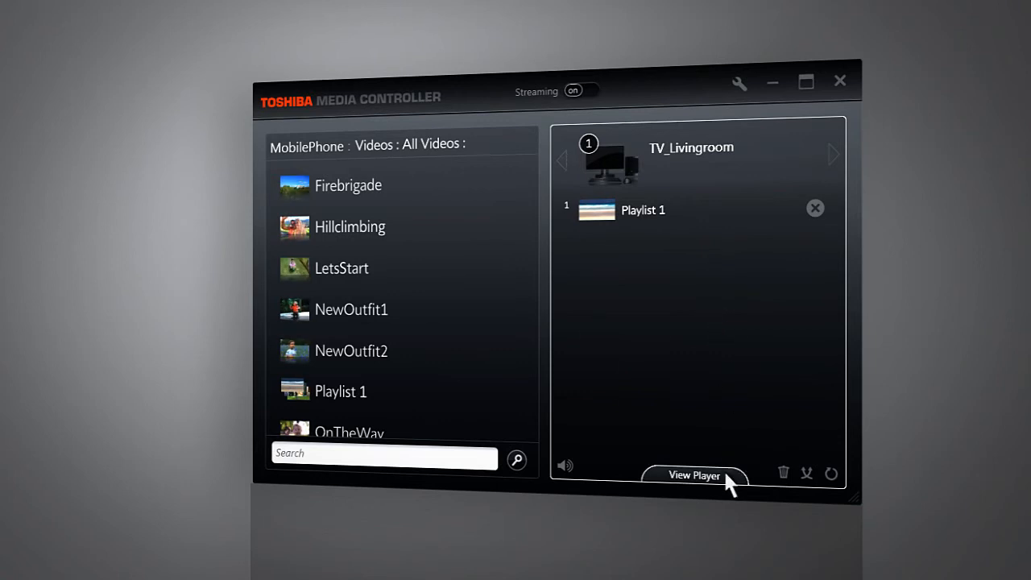
click(694, 475)
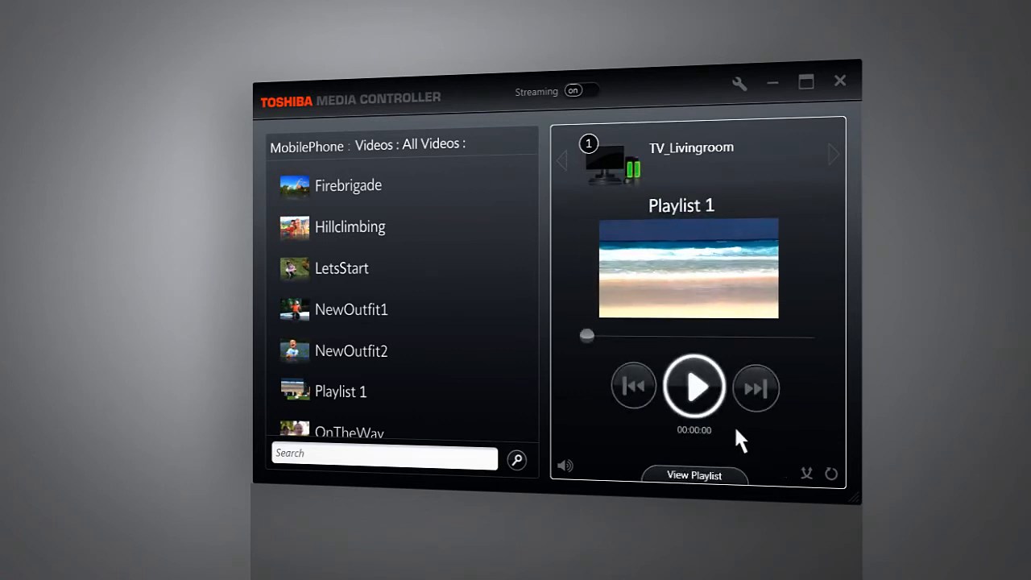
click(693, 386)
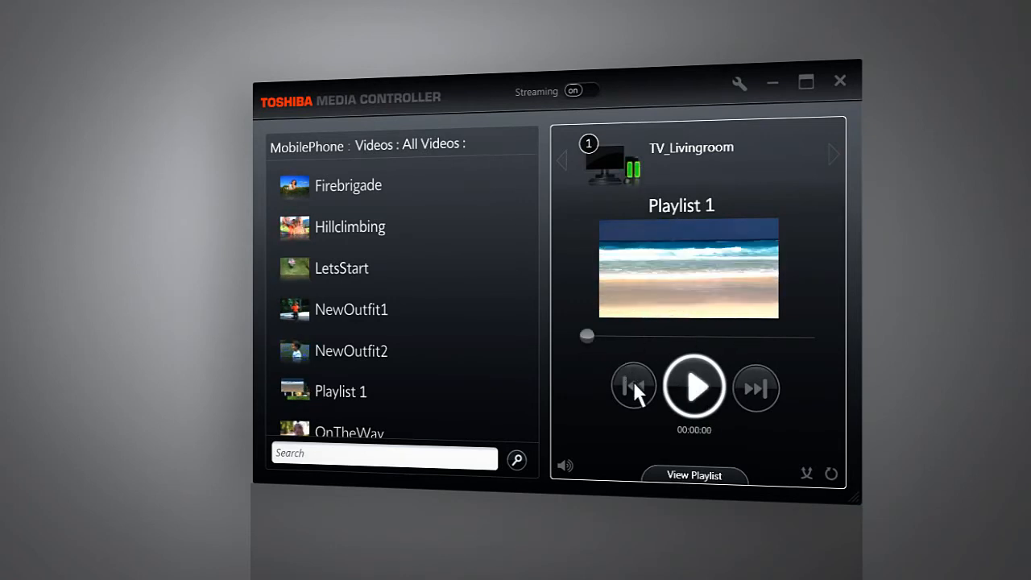
mouse_move(596, 419)
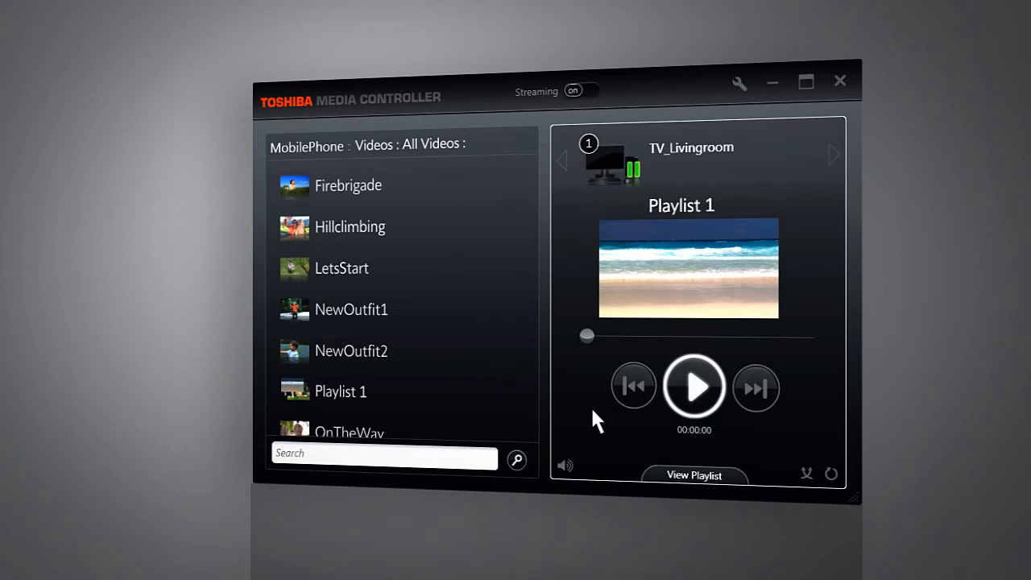